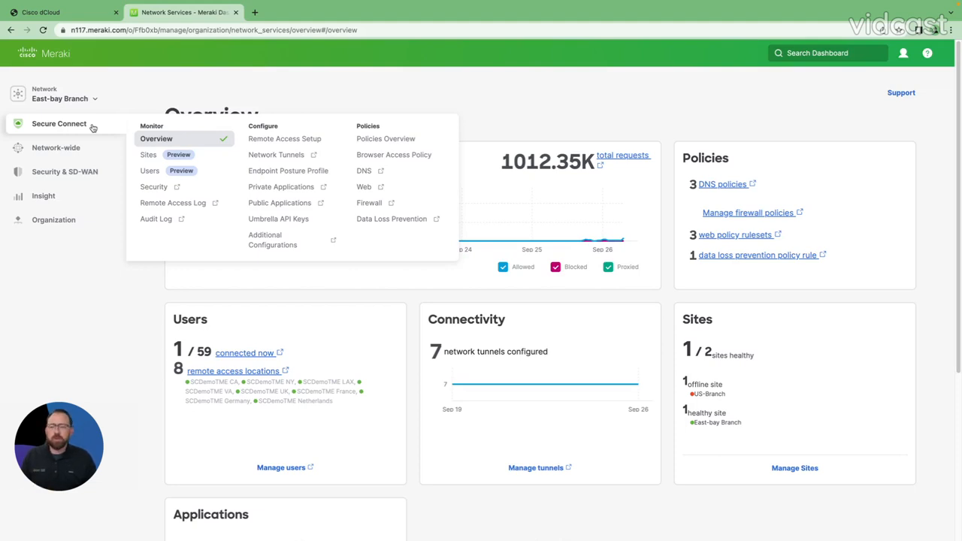
pyautogui.moveTo(153, 186)
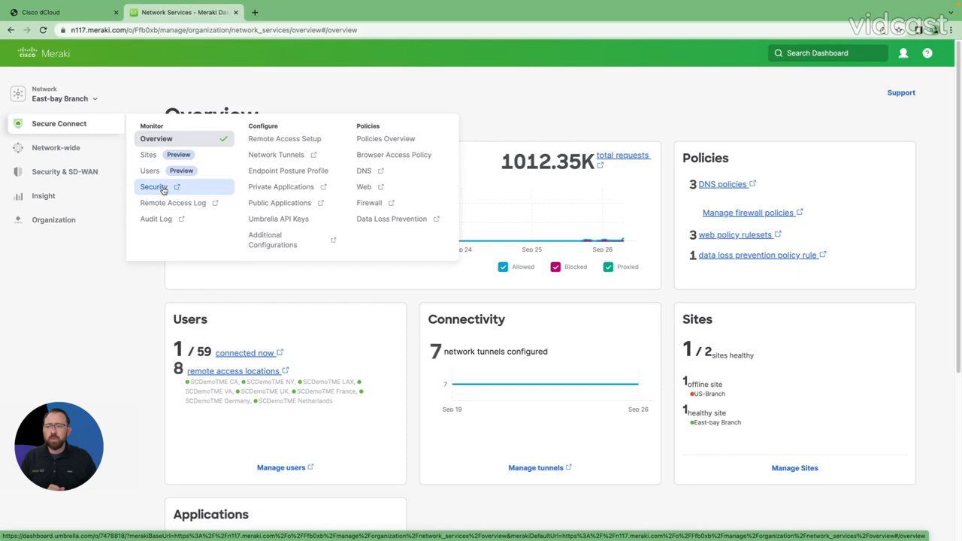
# Launch the Umbrella security reporting from the Secure Connect Monitor menu
pyautogui.click(153, 186)
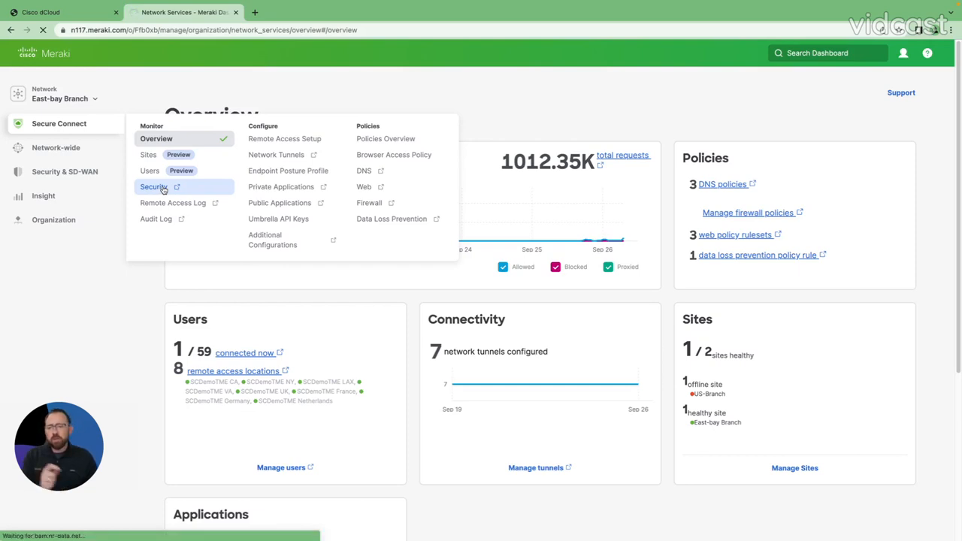
# Reach the App Discovery report under Reporting's Core Reports in Umbrella
pyautogui.click(154, 187)
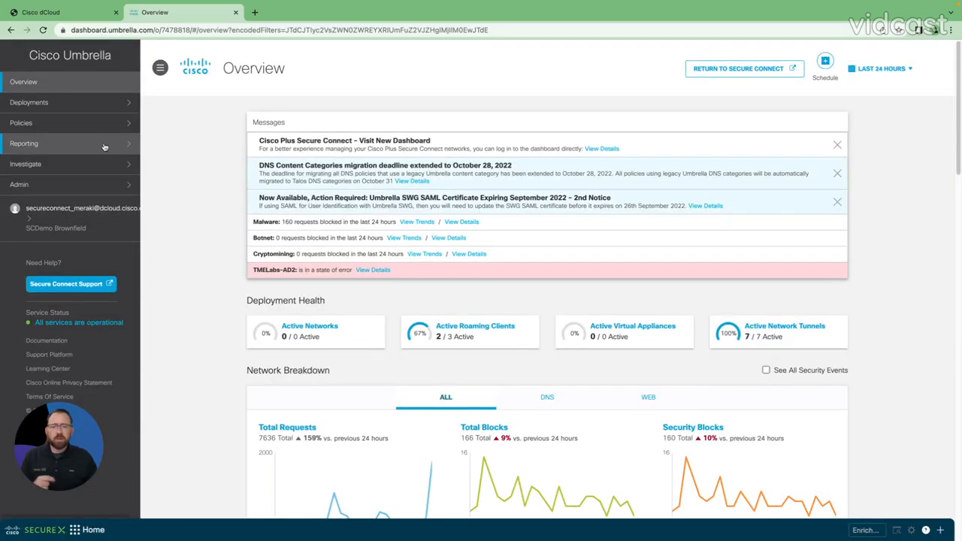
pyautogui.click(24, 143)
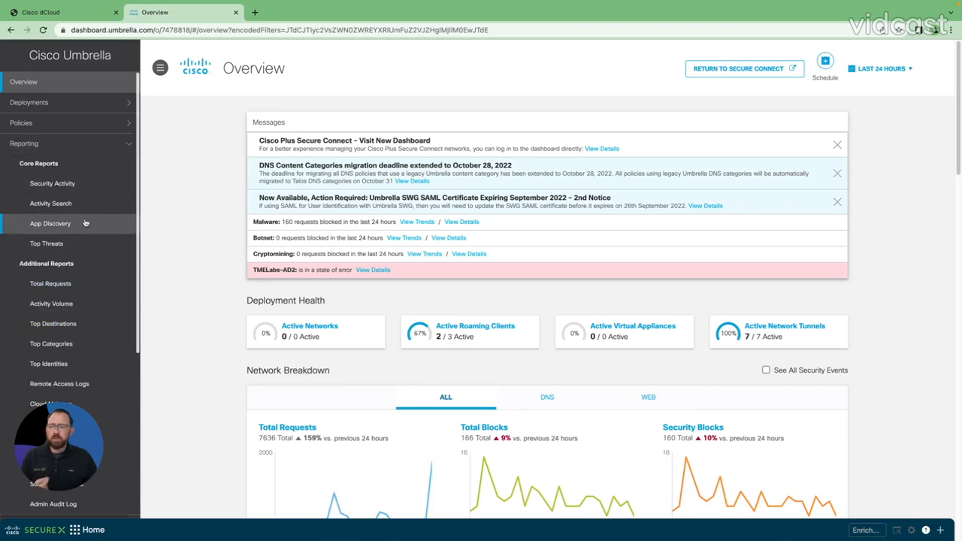
pyautogui.click(51, 222)
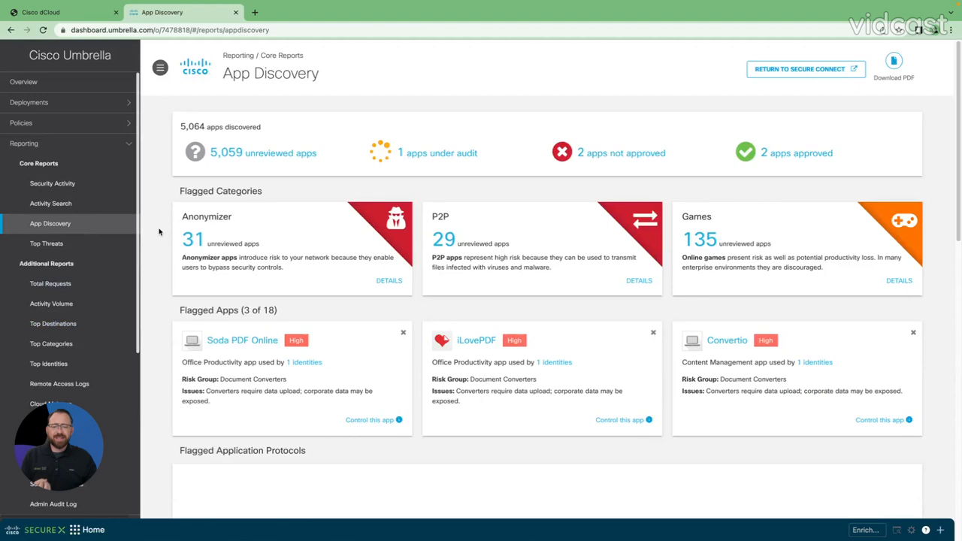
# Scroll down the App Discovery dashboard toward the flagged P2P category
pyautogui.scroll(-3)
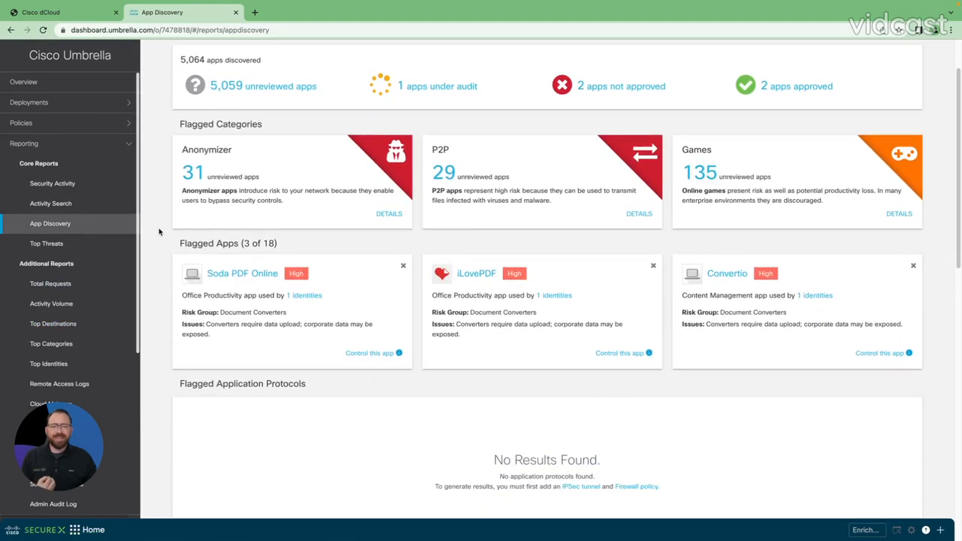
pyautogui.scroll(-3)
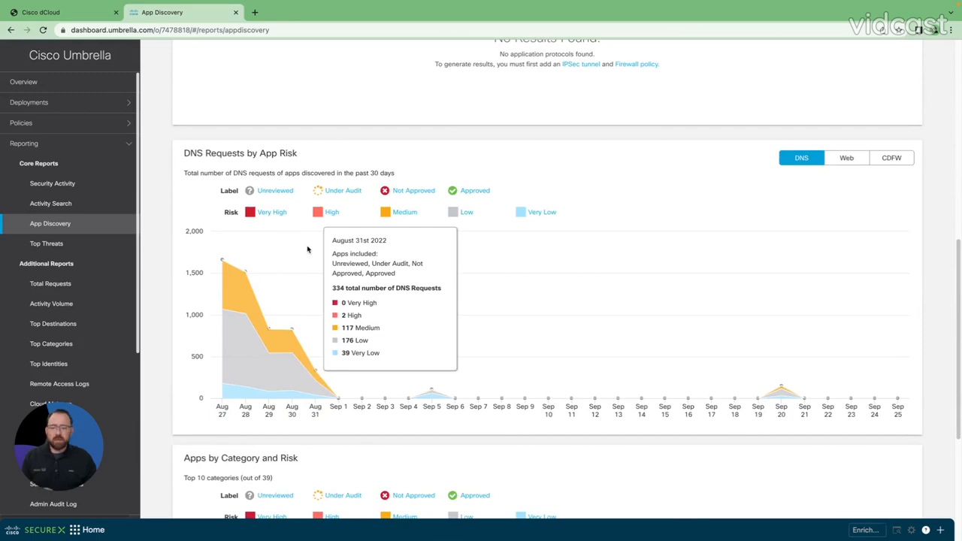
pyautogui.scroll(-3)
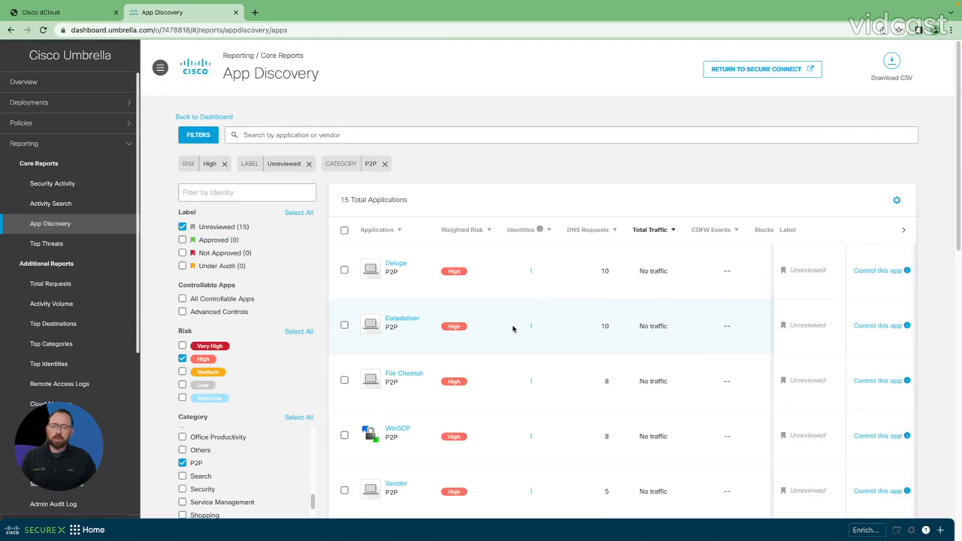
# Scroll the applications table and bring up BitTorrent's application detail page
pyautogui.scroll(-3)
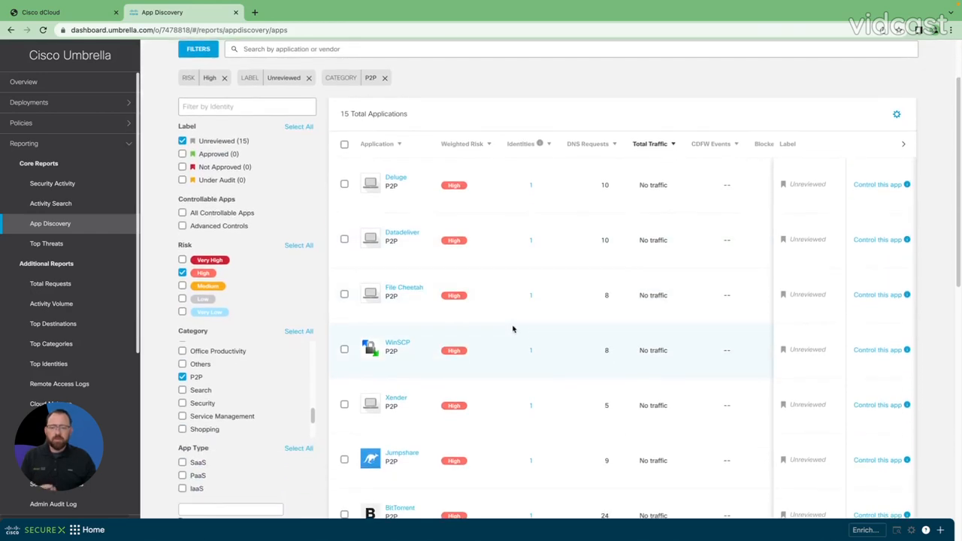
pyautogui.scroll(-3)
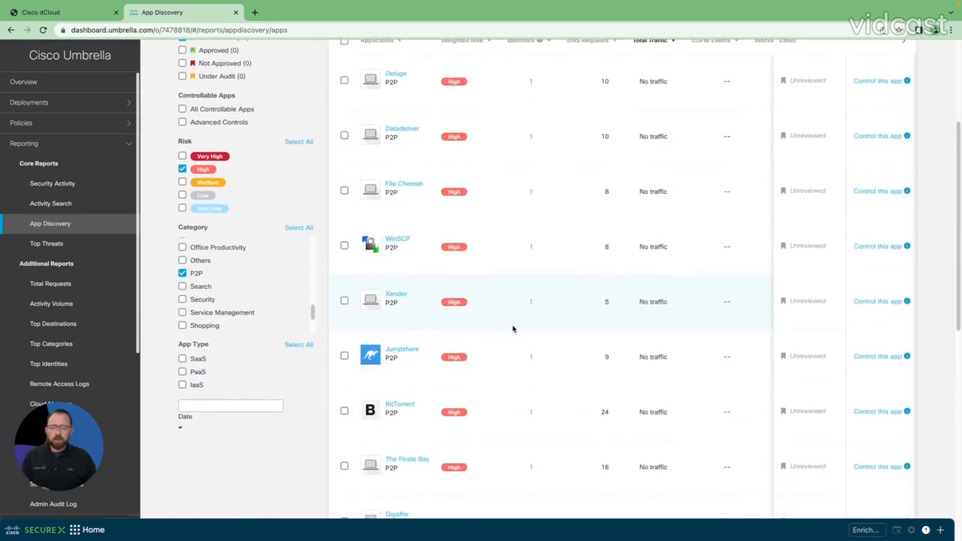
pyautogui.scroll(-3)
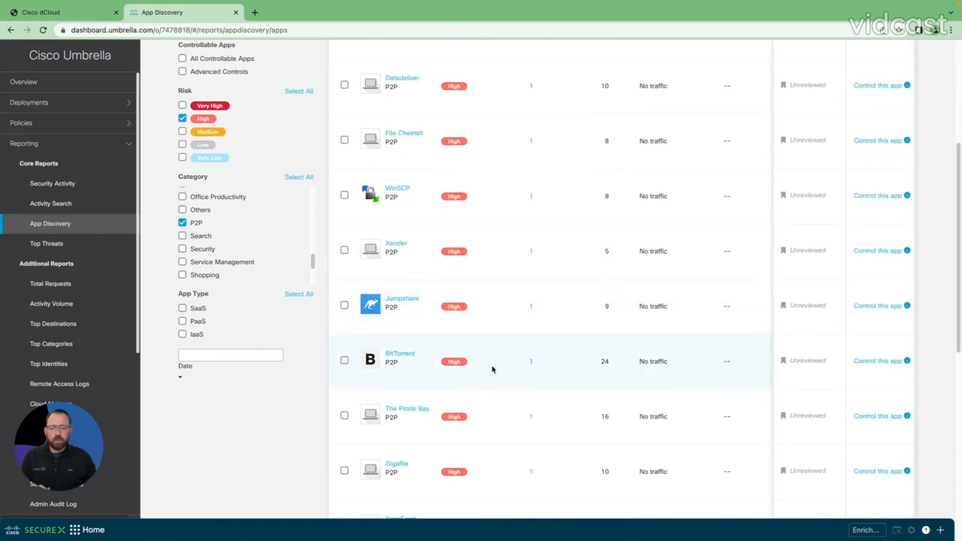
pyautogui.moveTo(400, 354)
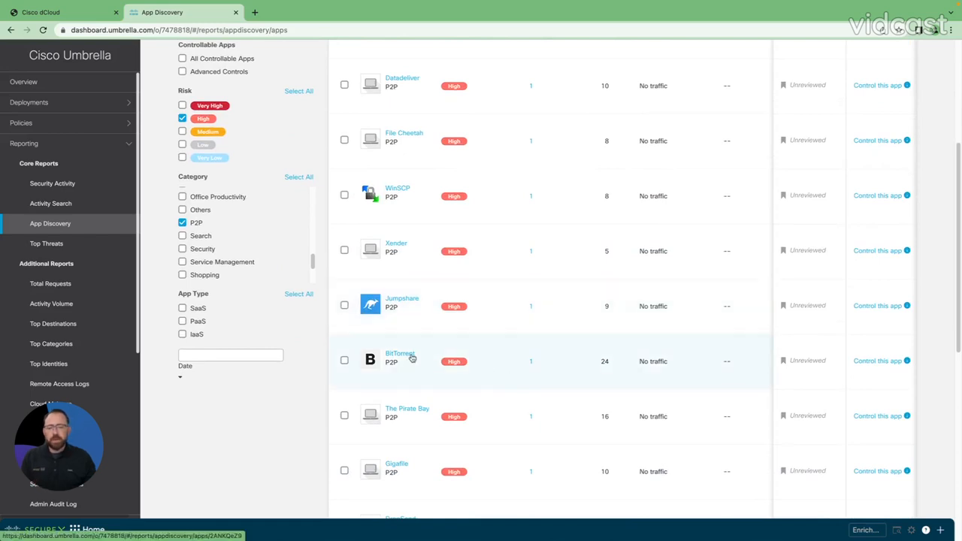
pyautogui.click(400, 358)
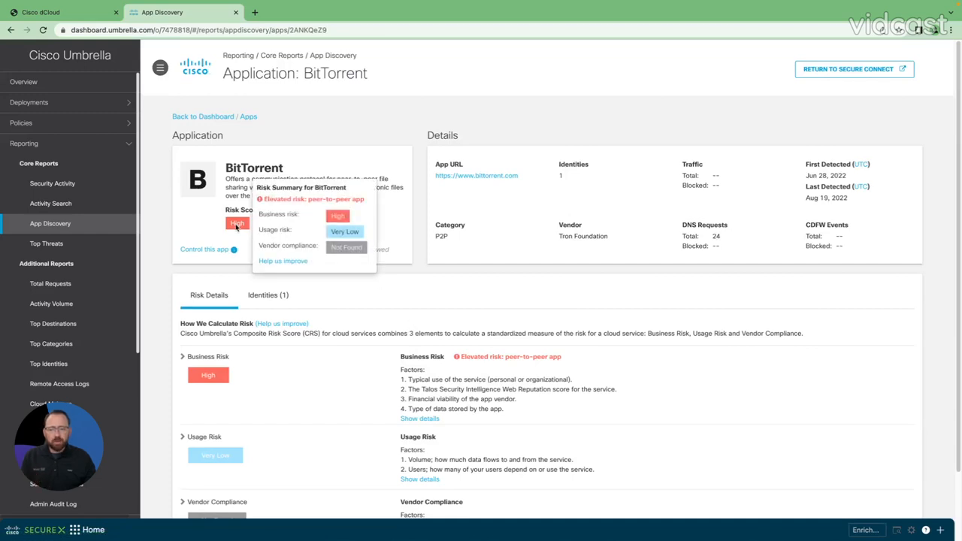
pyautogui.scroll(-3)
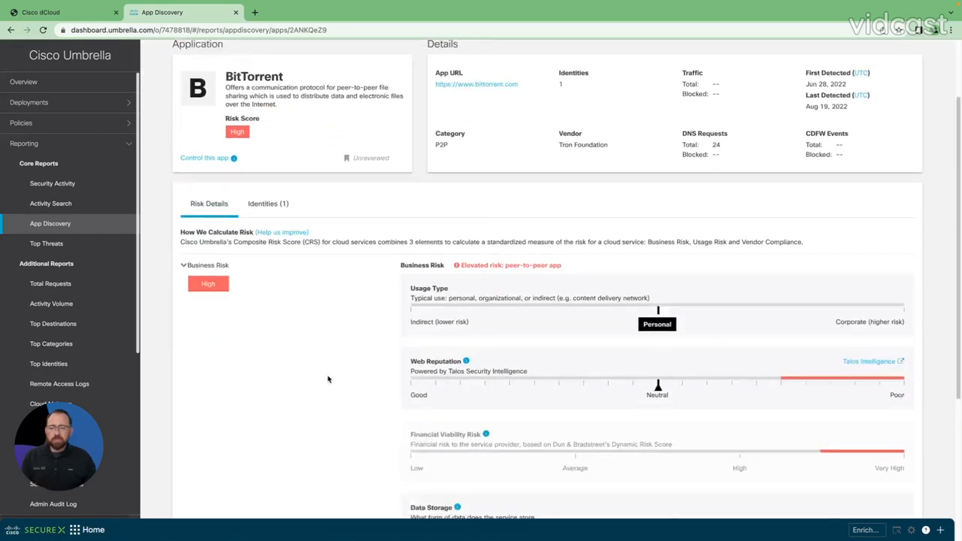
pyautogui.scroll(-3)
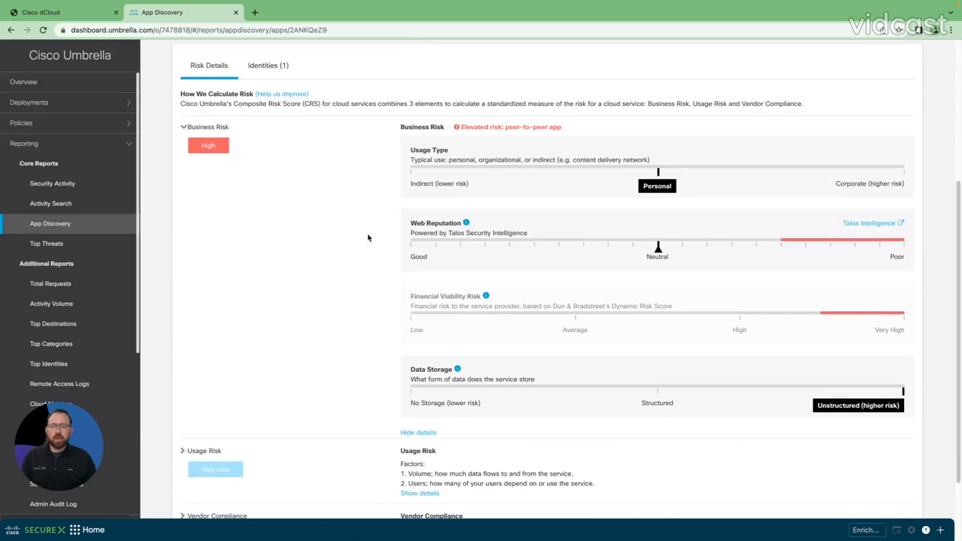
pyautogui.scroll(-3)
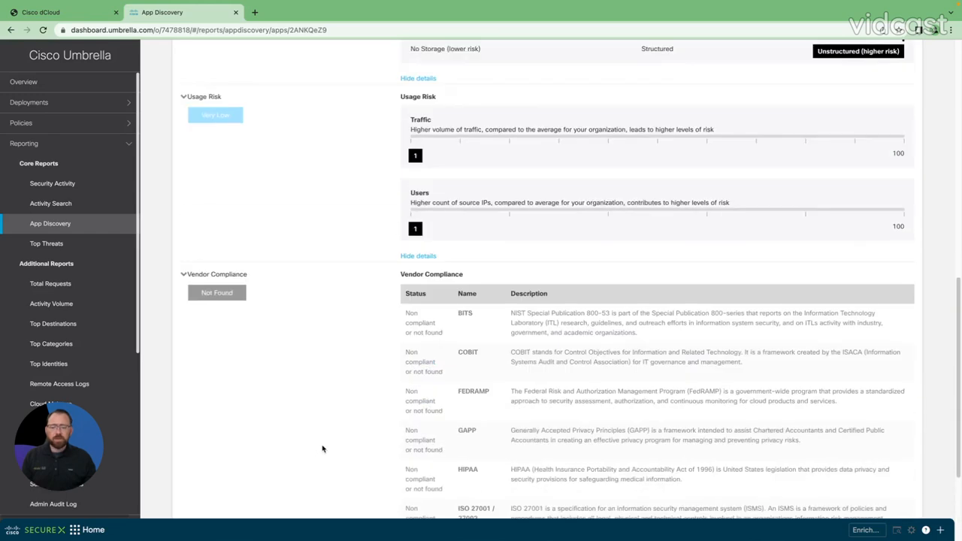
pyautogui.scroll(-3)
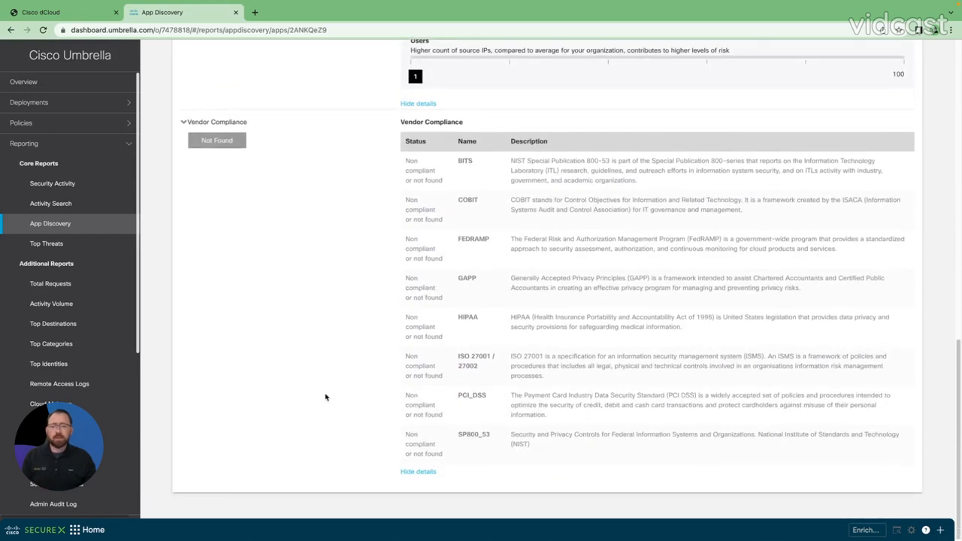
pyautogui.scroll(3)
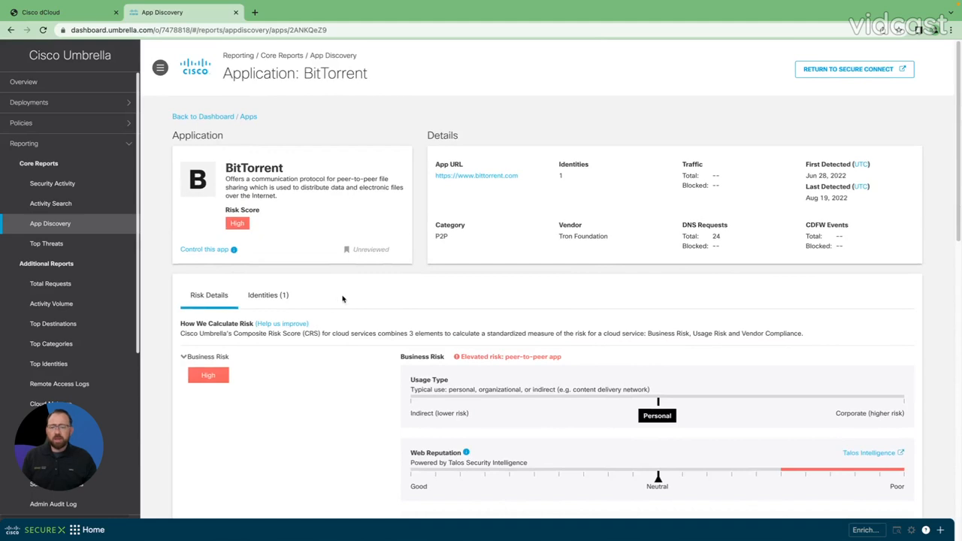
pyautogui.moveTo(301, 249)
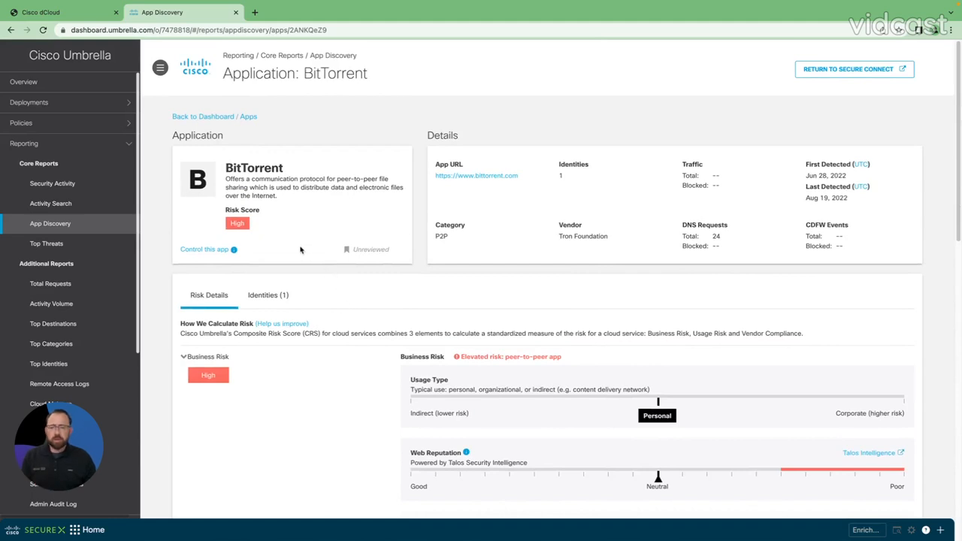
pyautogui.moveTo(216, 255)
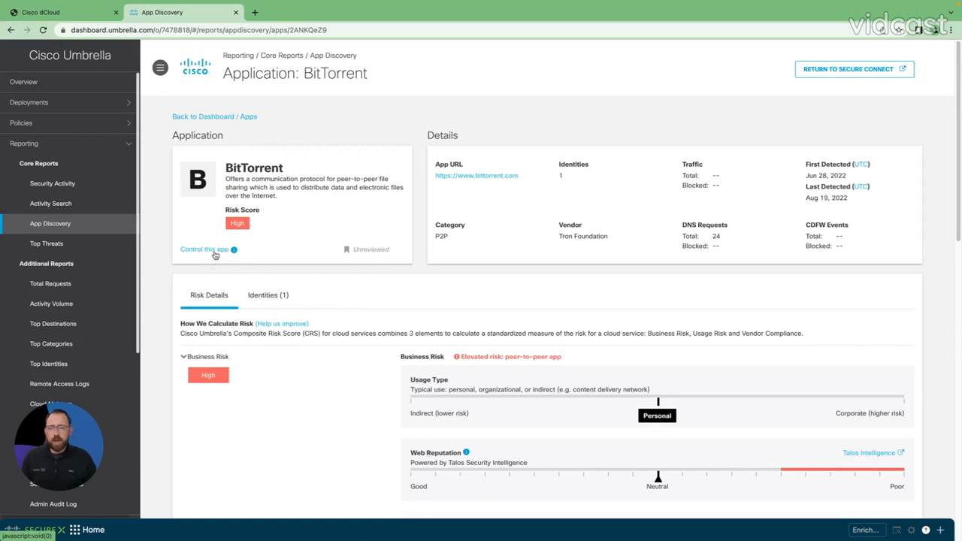
pyautogui.click(205, 250)
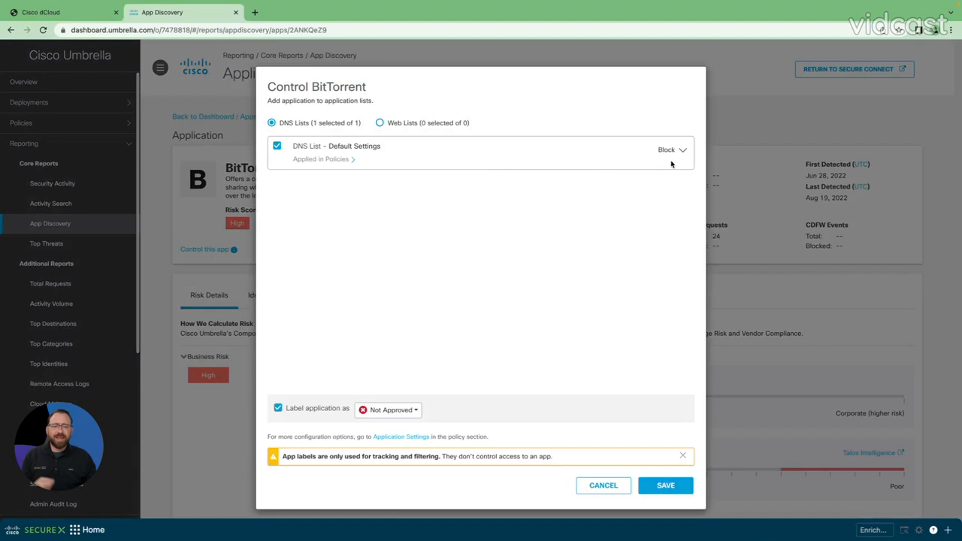
# Show BitTorrent's block/allow choices for the default DNS list and its approval label options
pyautogui.click(671, 150)
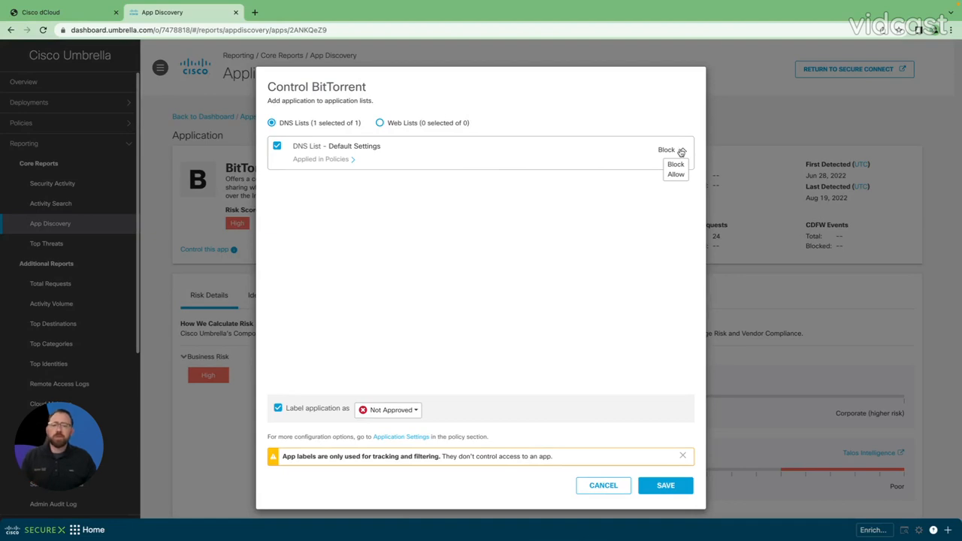
pyautogui.moveTo(439, 301)
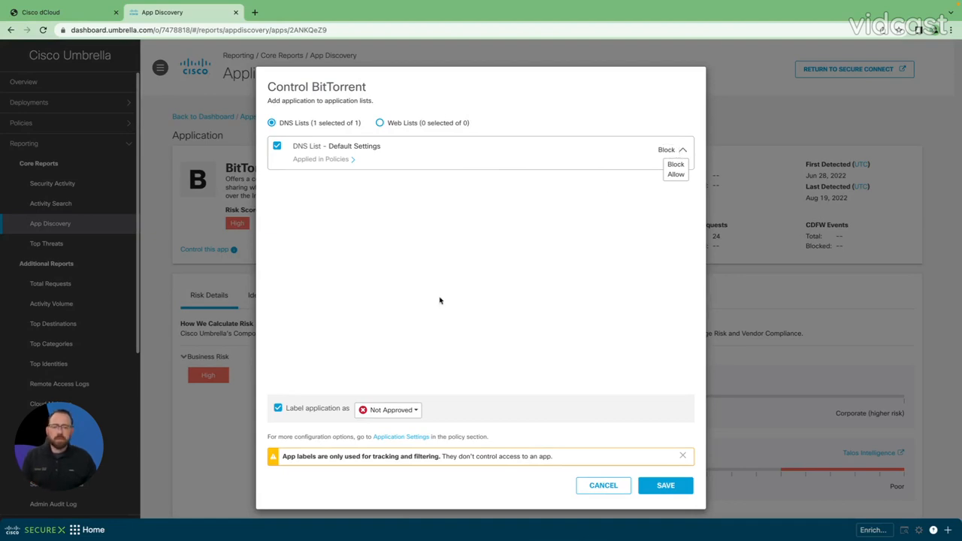
pyautogui.click(388, 409)
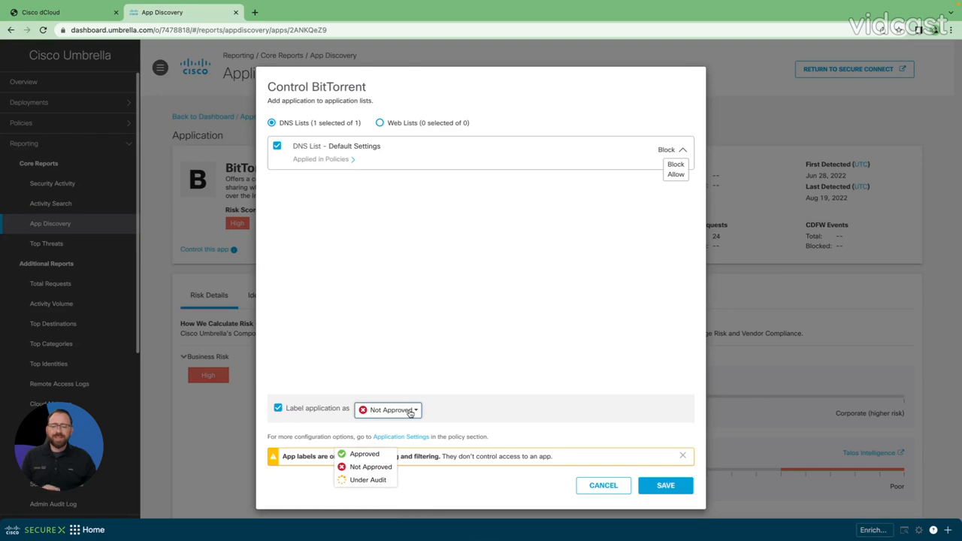